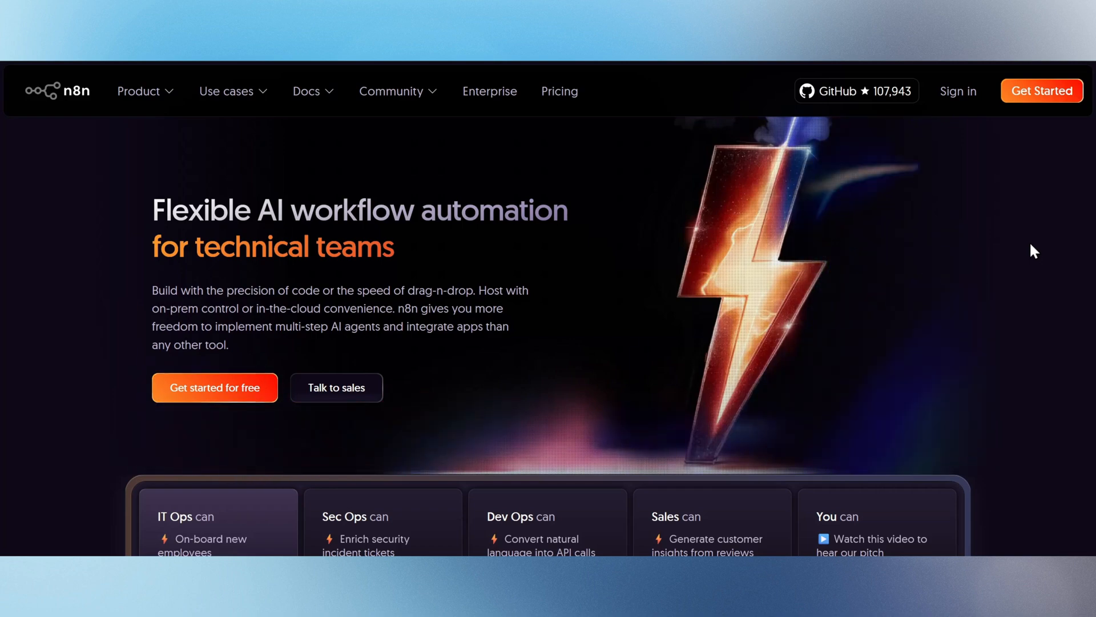
Scroll through the earlier ChatGPT conversation.
scroll(down, 3)
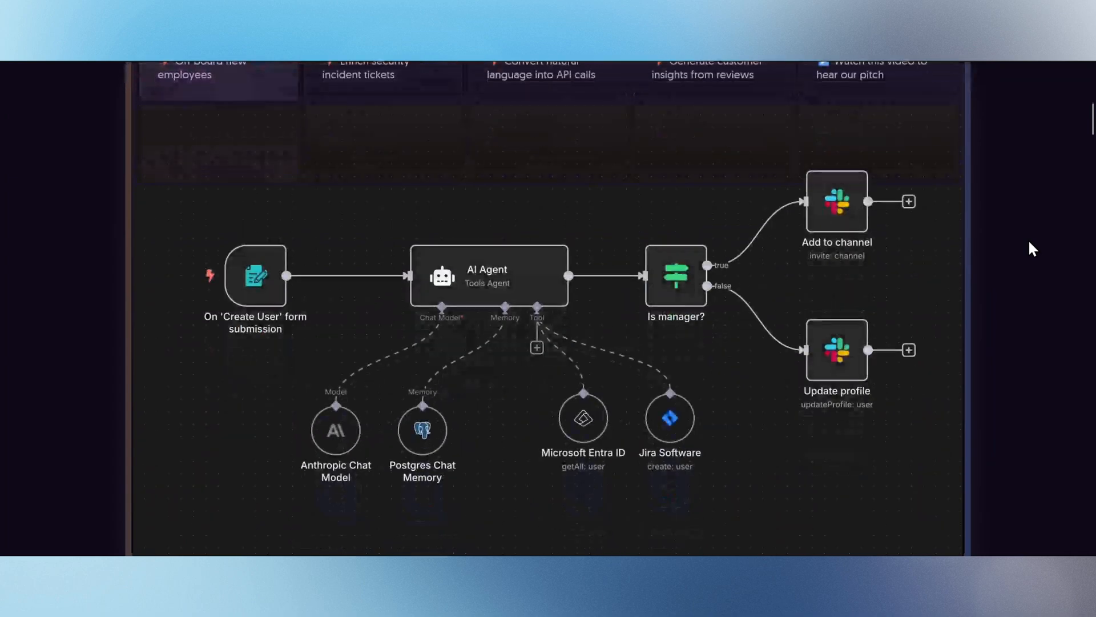
scroll(down, 3)
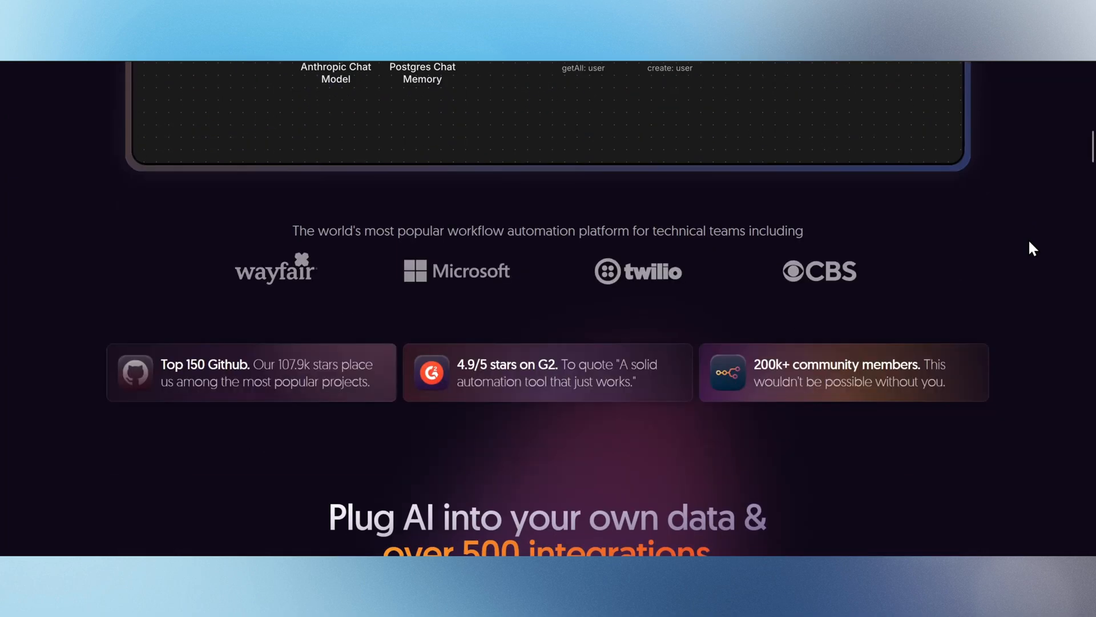
scroll(down, 3)
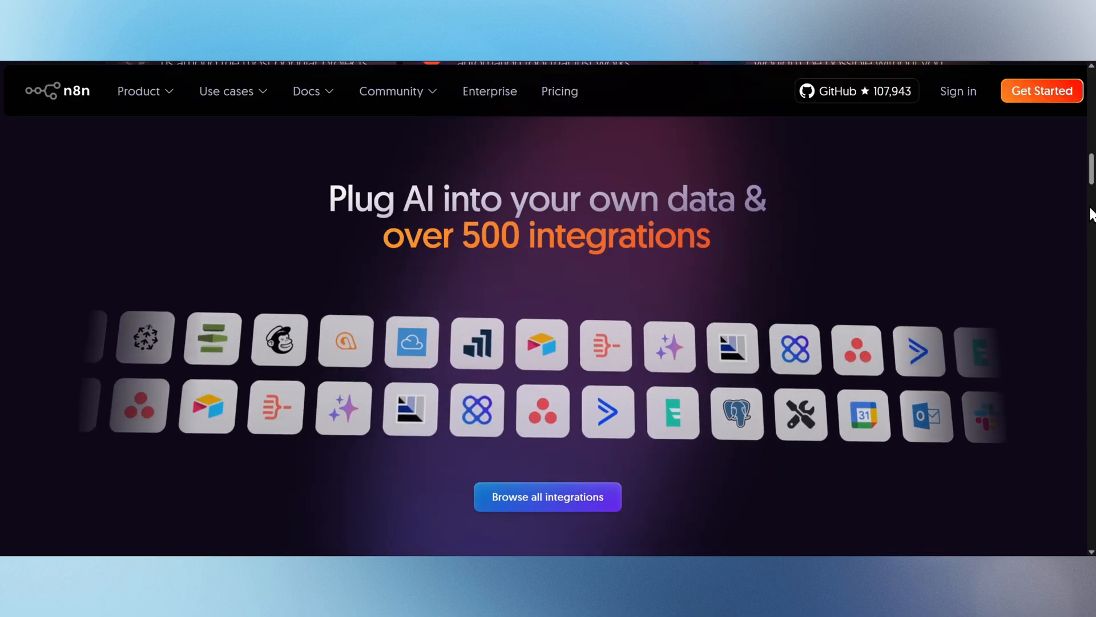
scroll(down, 3)
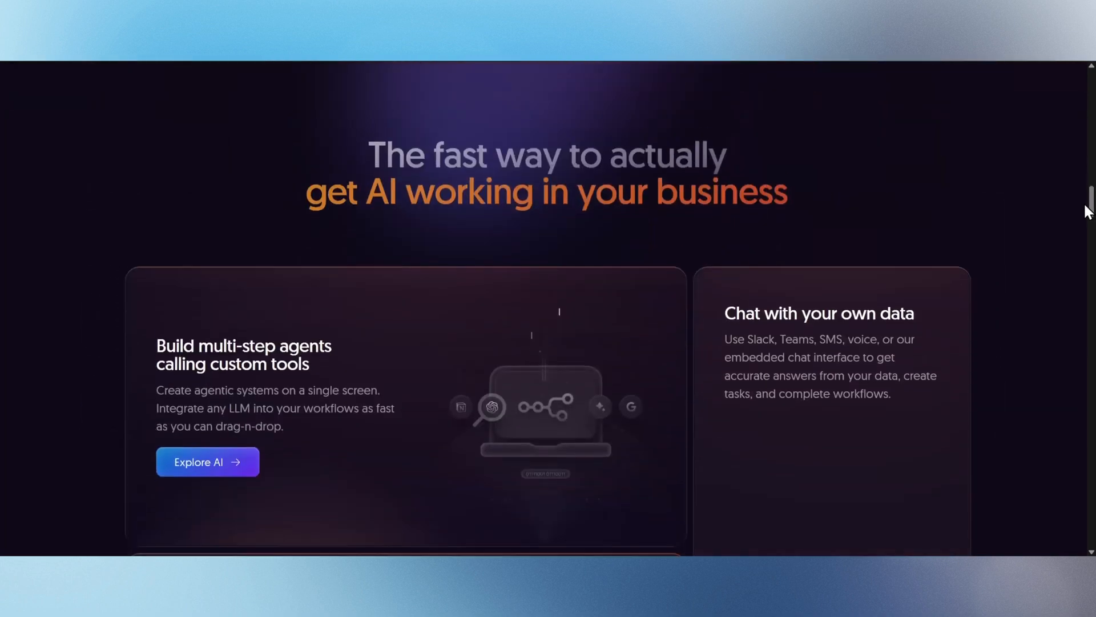
scroll(down, 3)
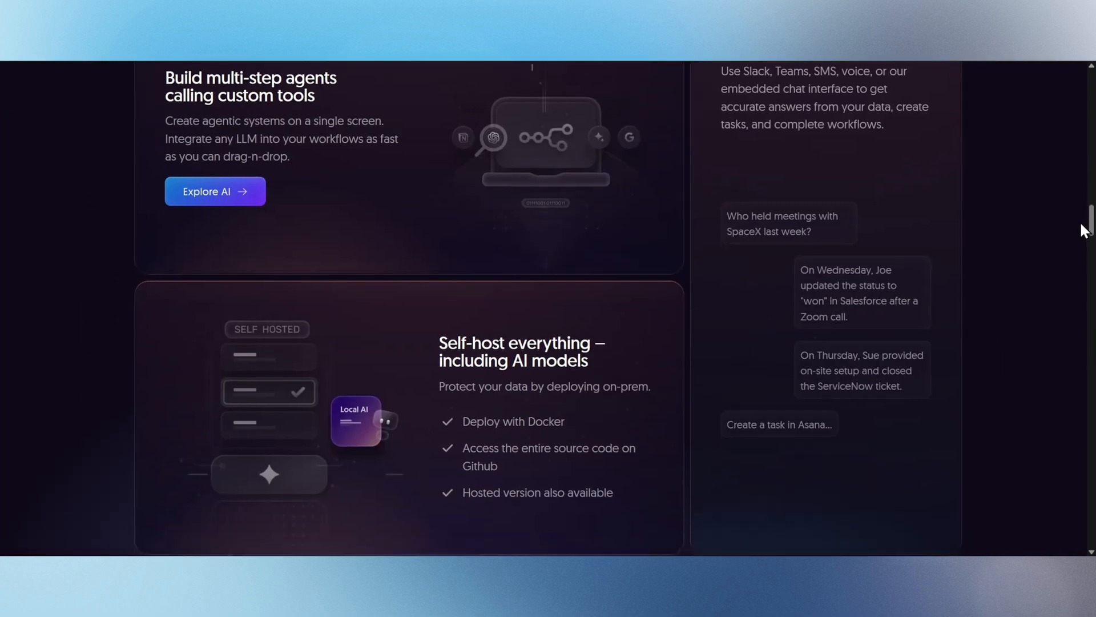
scroll(down, 3)
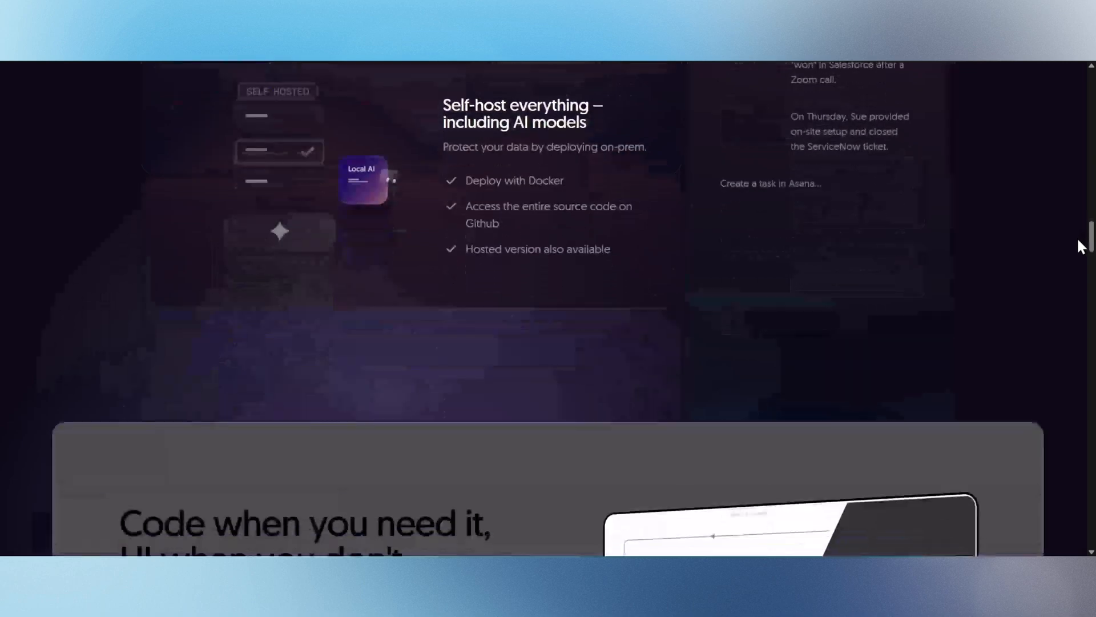
scroll(down, 3)
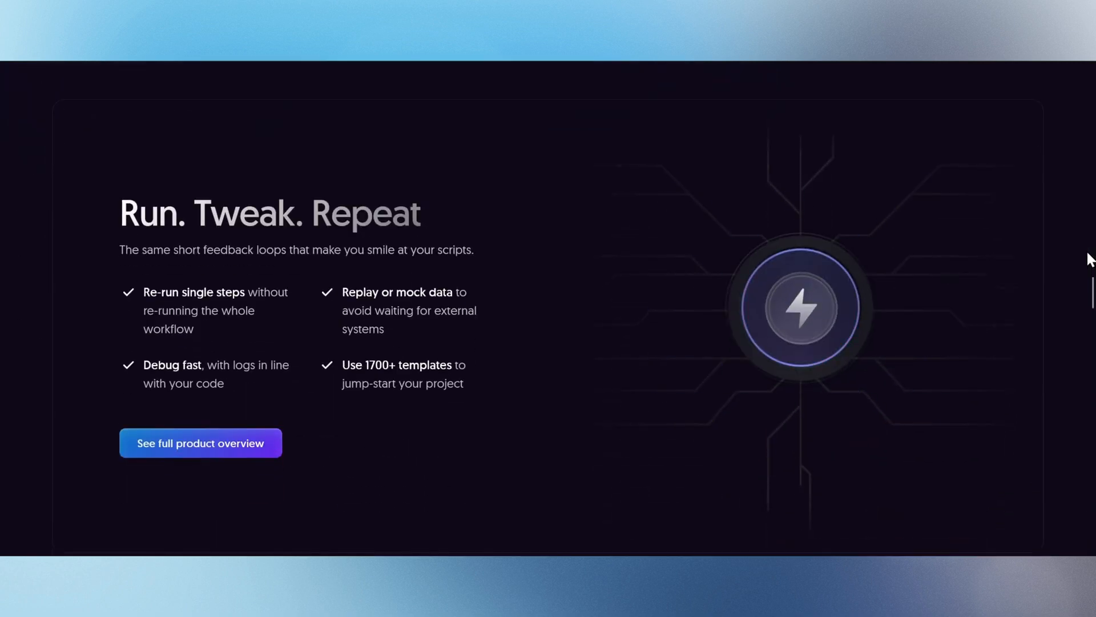
scroll(down, 3)
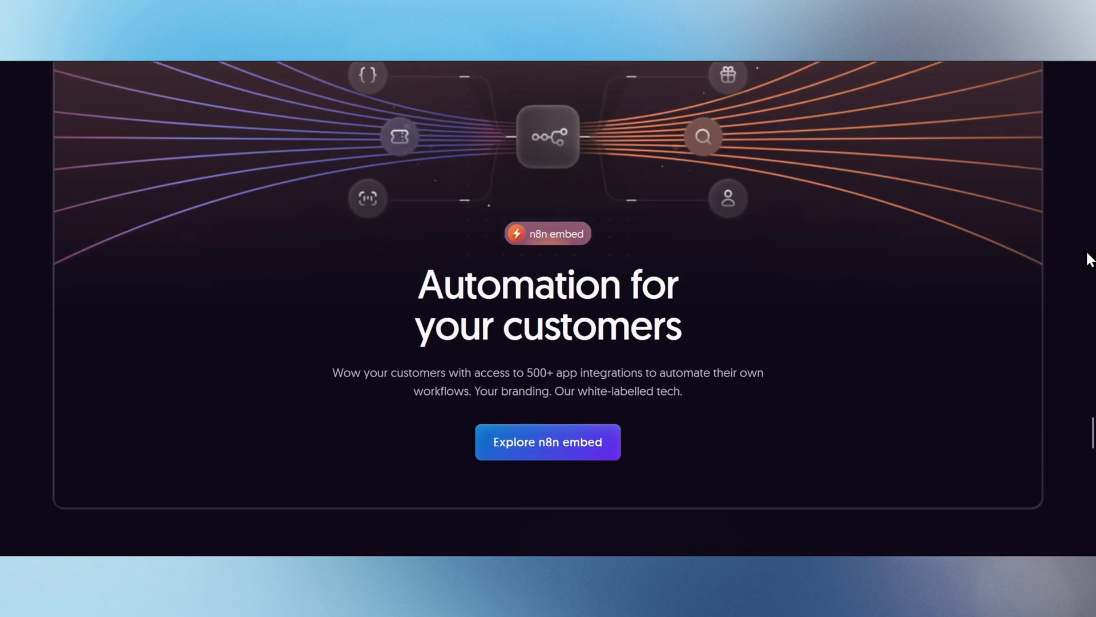
scroll(down, 3)
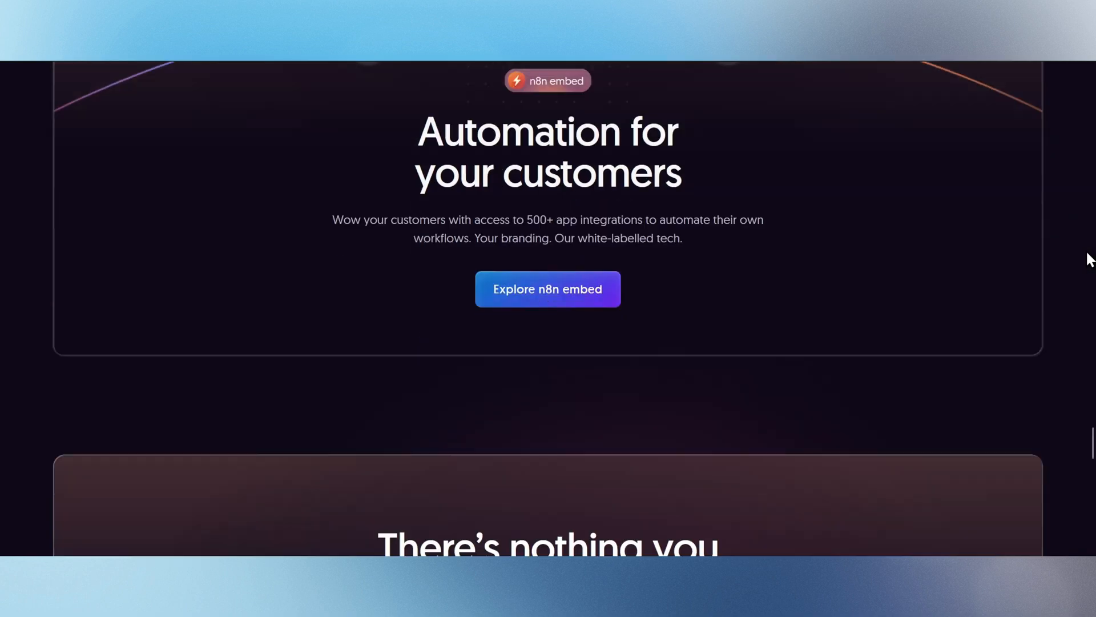
scroll(down, 3)
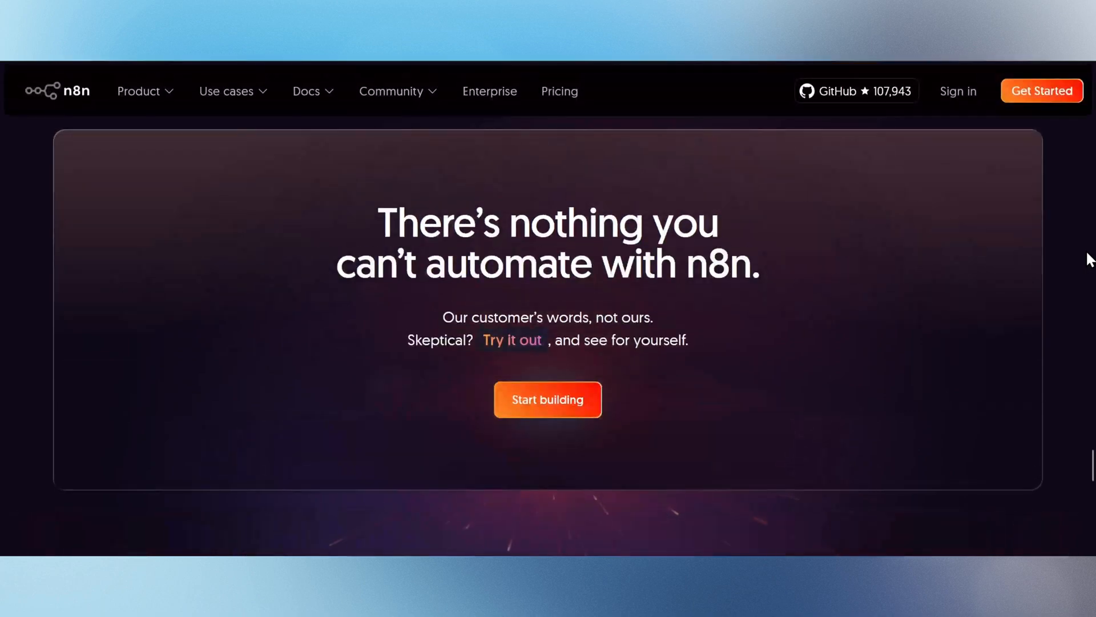
mouse_move(1070, 236)
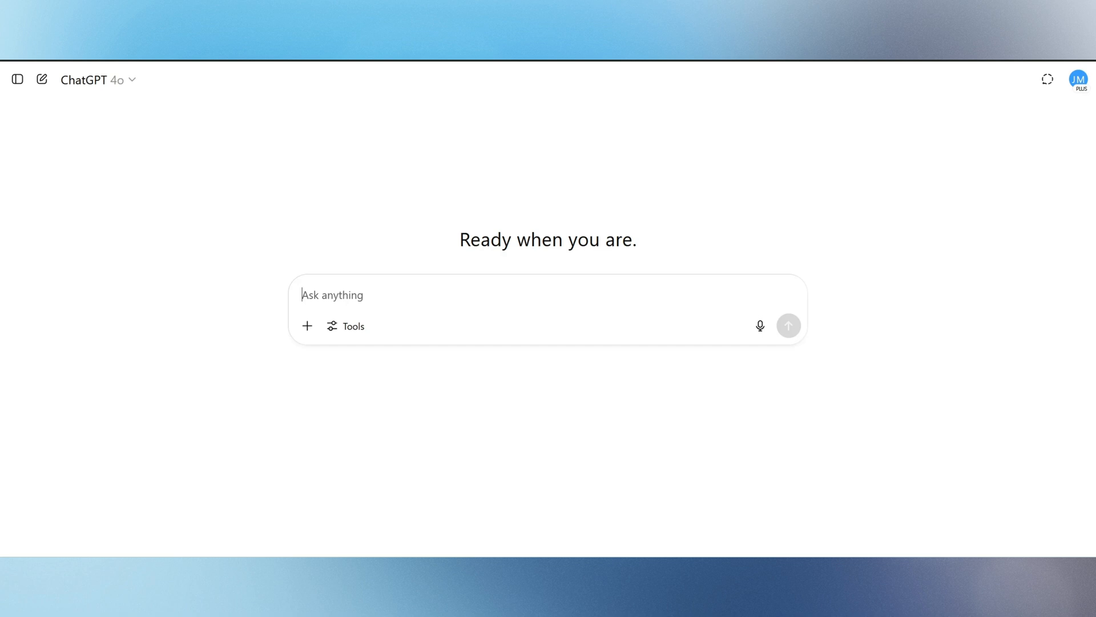
Ask ChatGPT for a blueprint-style Project Requirements Document and scroll through the response.
text(Create a Project Requirements Document that serves like a blueprint & explains: - project's overview - tech stack - user flow - core features - ui details - backend schema - security guidelines - regulations. I want to use n8n and postgresql to pull 10Ks from the sec.gov api and use ollama to use a local llm to analyze the 10k for risk)
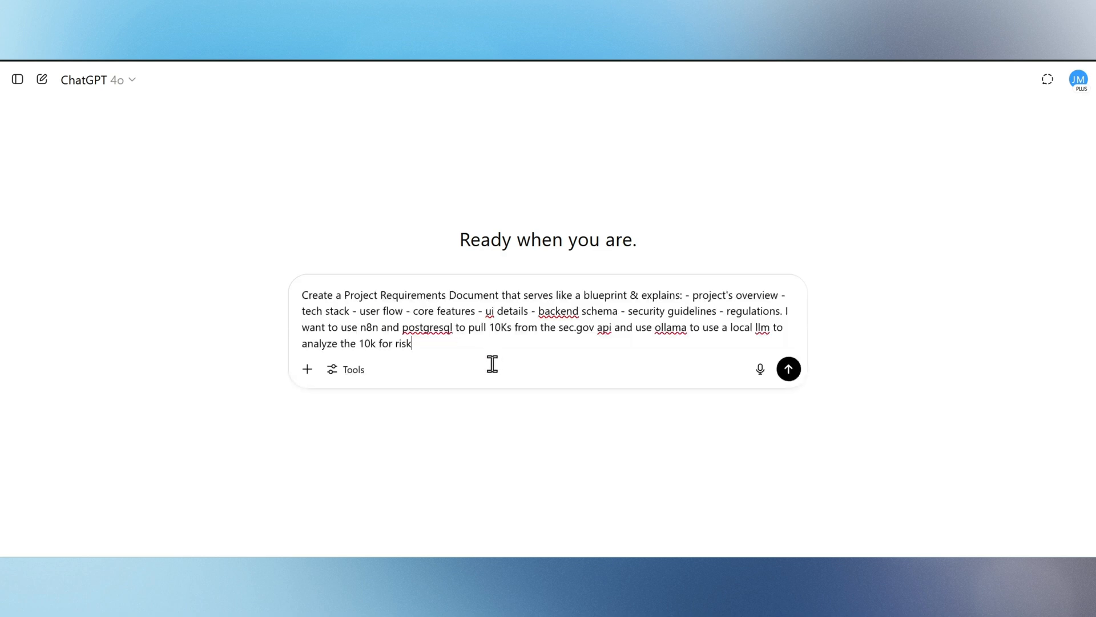
click(788, 369)
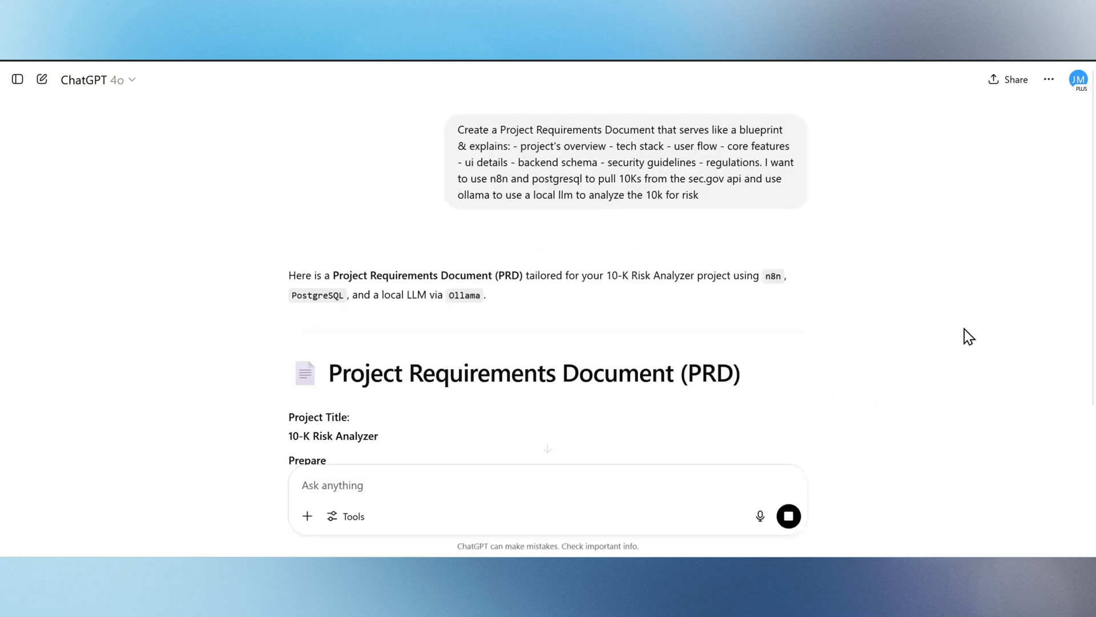
scroll(down, 3)
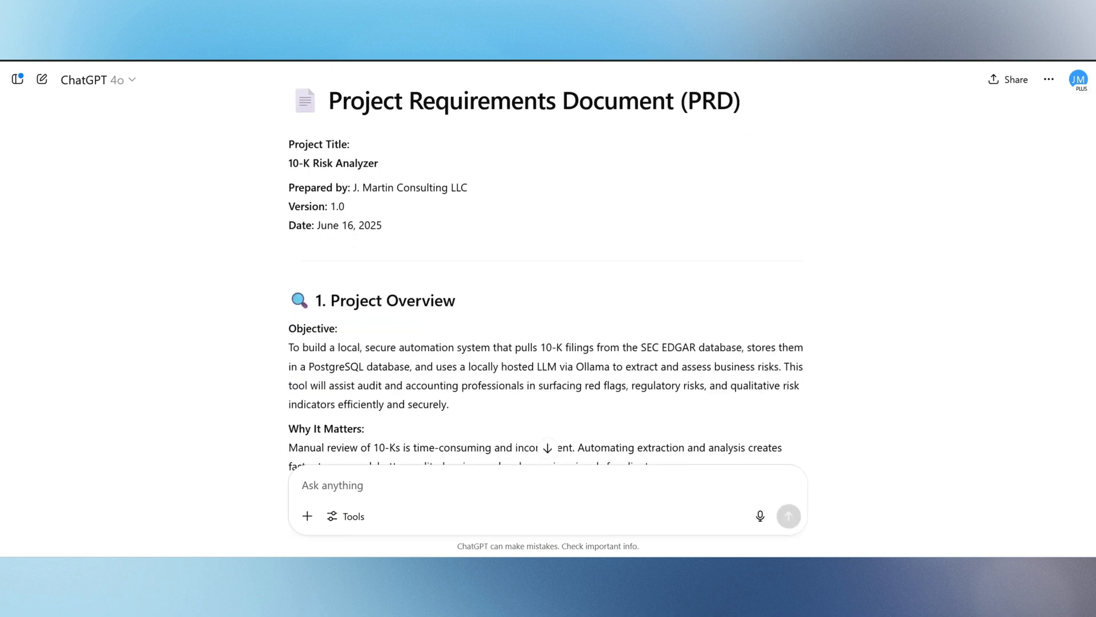
scroll(down, 3)
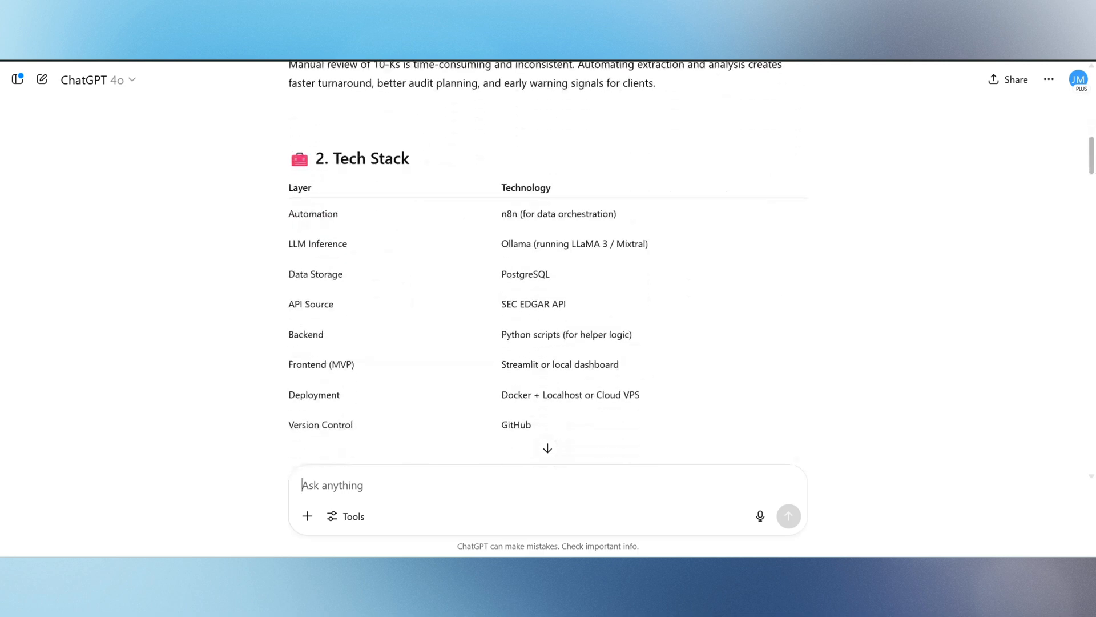
scroll(down, 3)
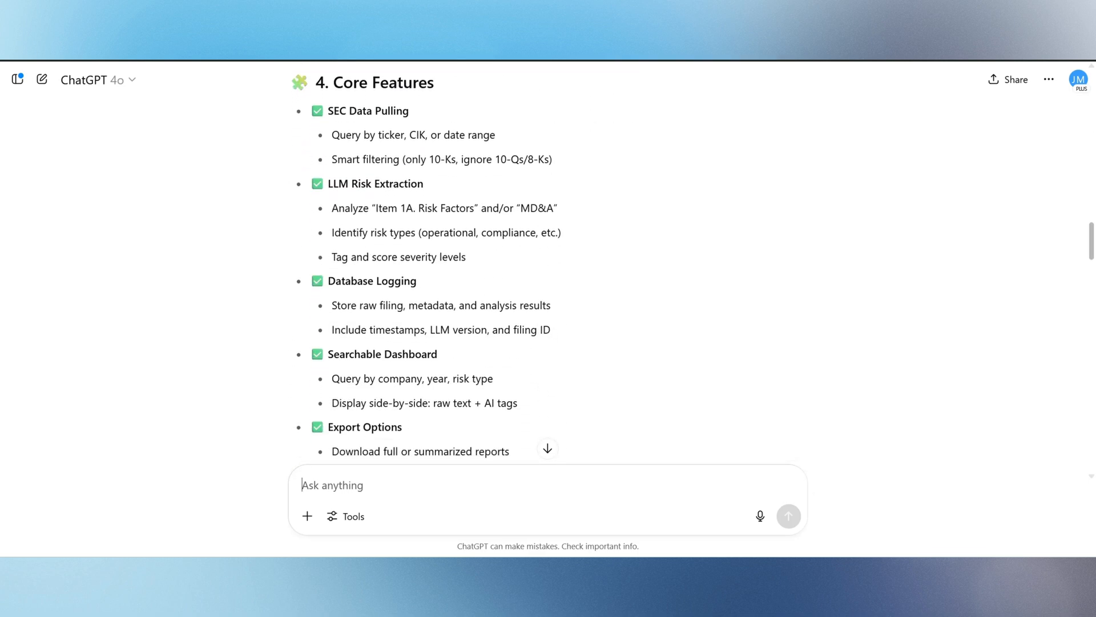
scroll(down, 3)
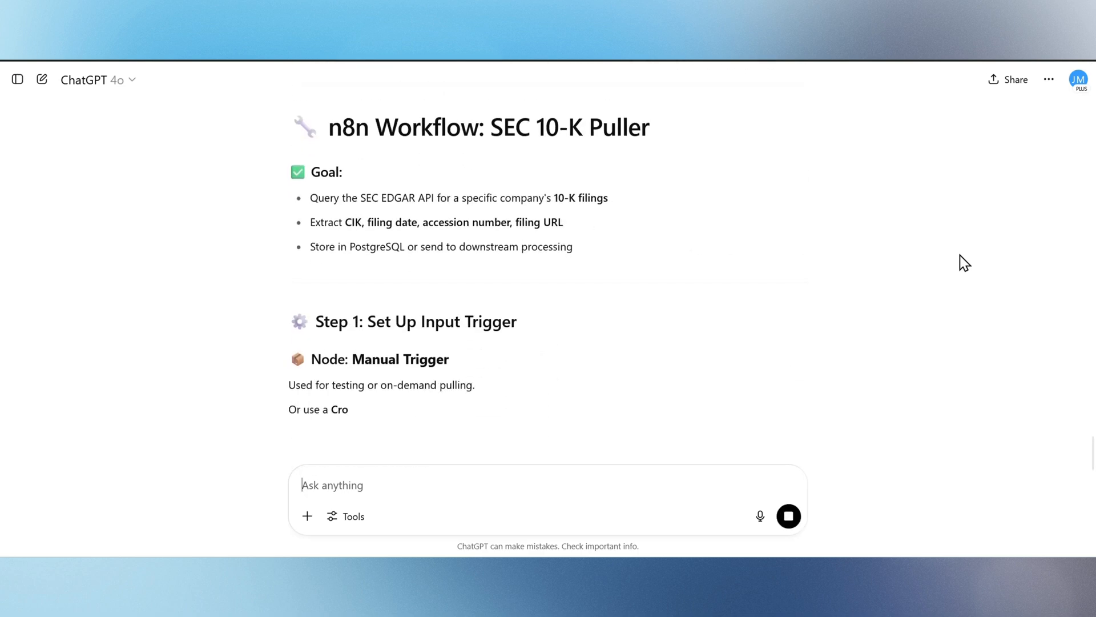
Scroll to the end of the SEC 10-K Puller guide and select the ready-to-import .json offer.
scroll(down, 3)
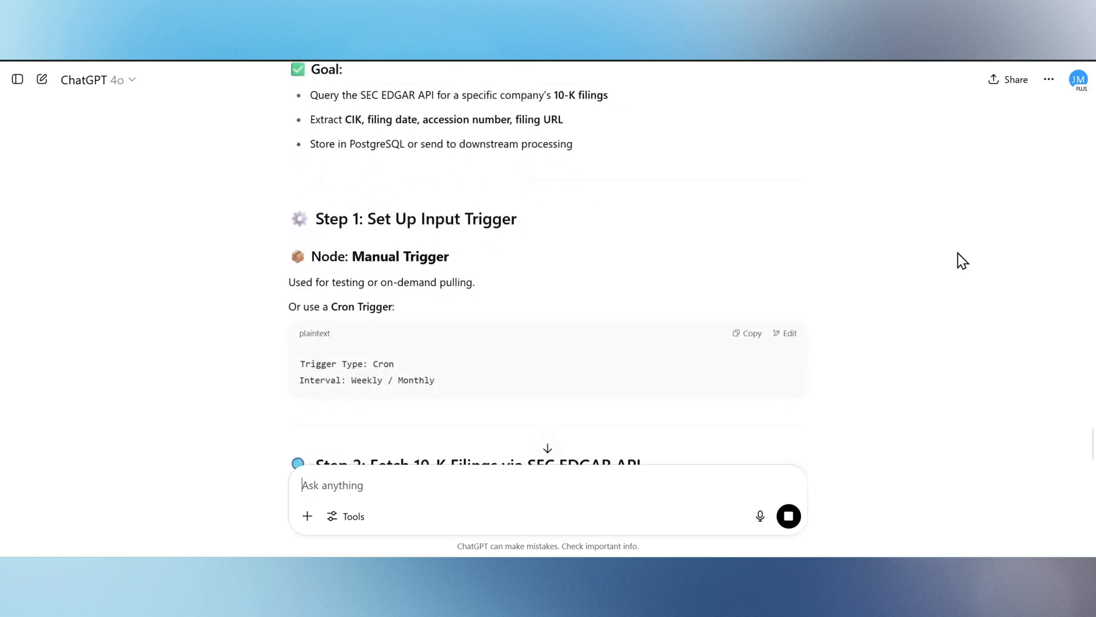
scroll(down, 3)
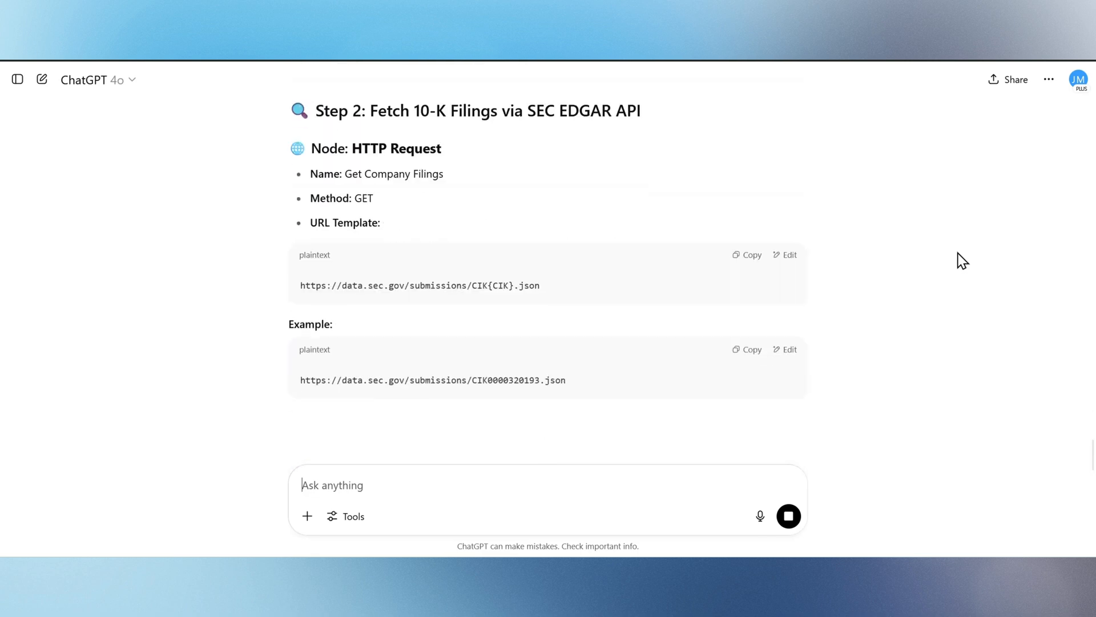
scroll(down, 3)
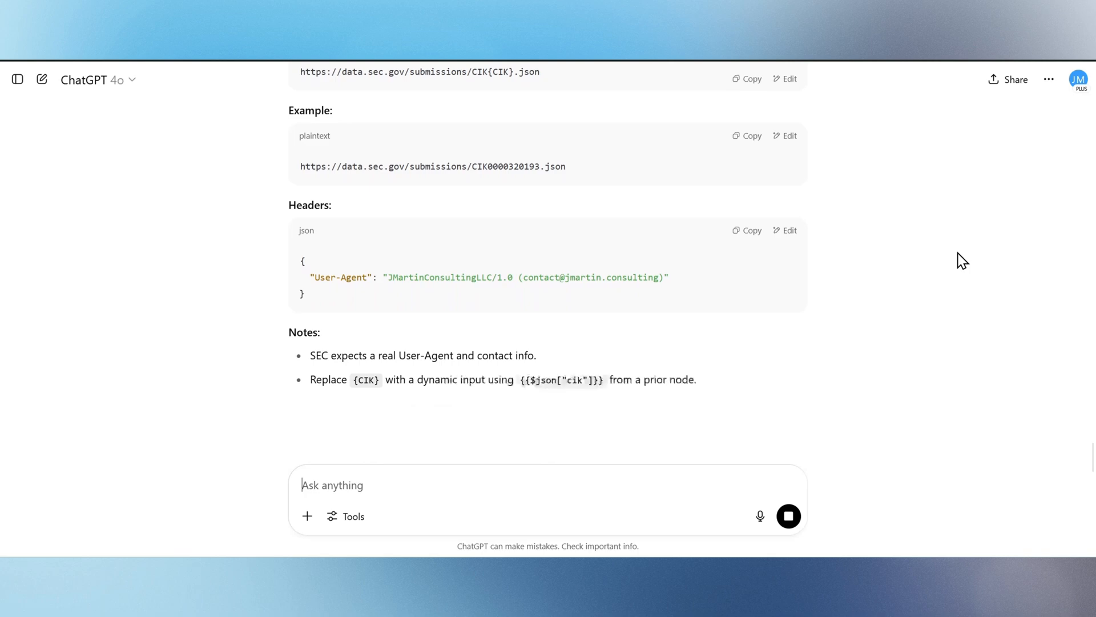
scroll(down, 3)
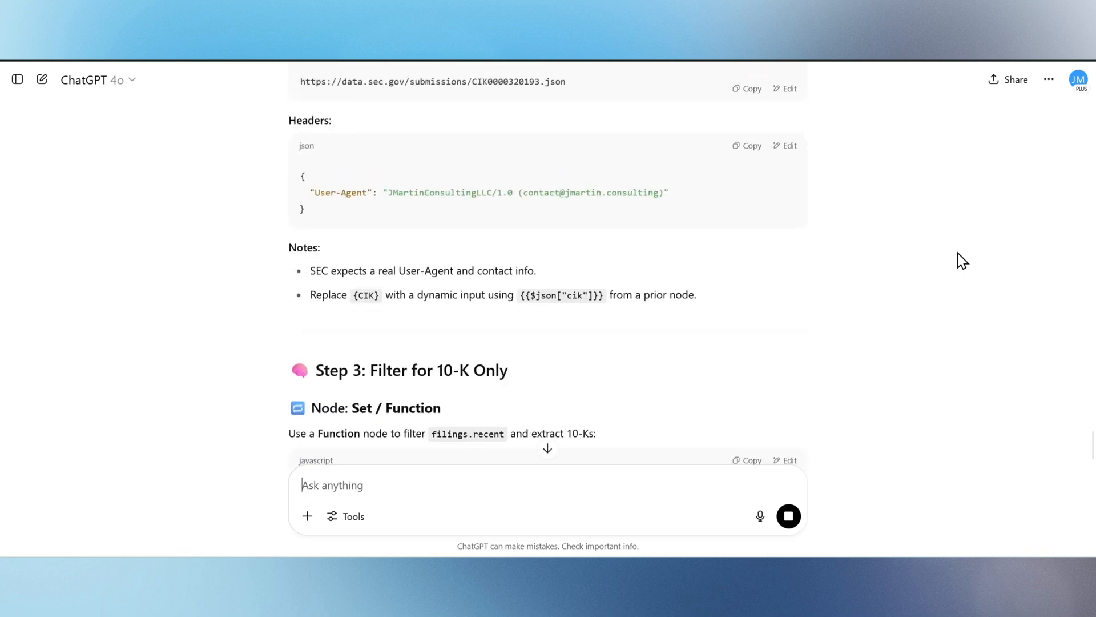
scroll(down, 3)
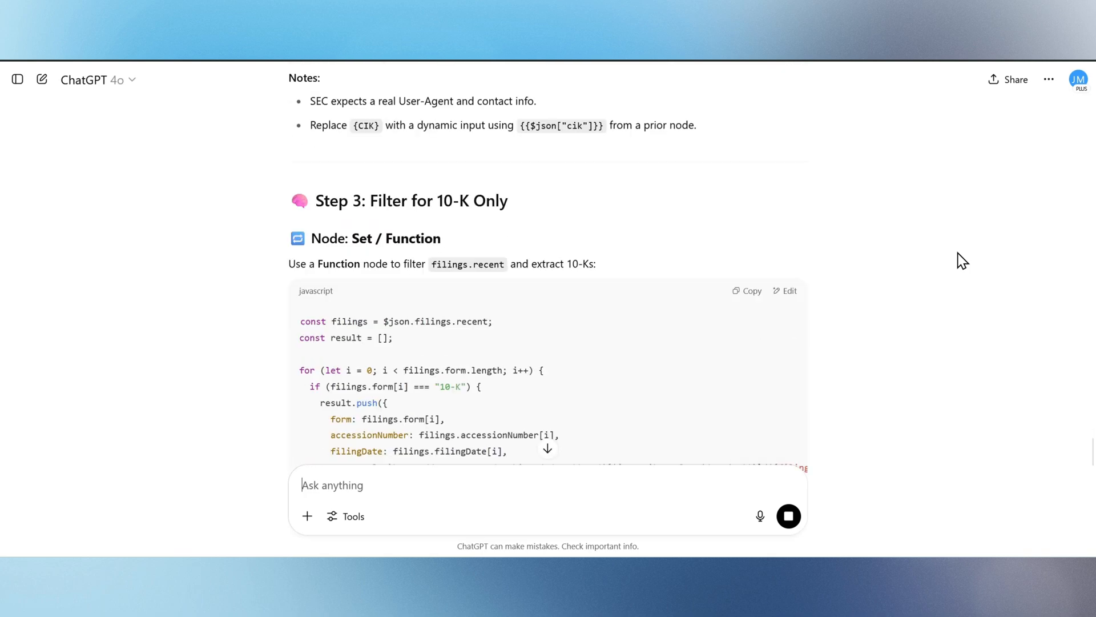
scroll(down, 3)
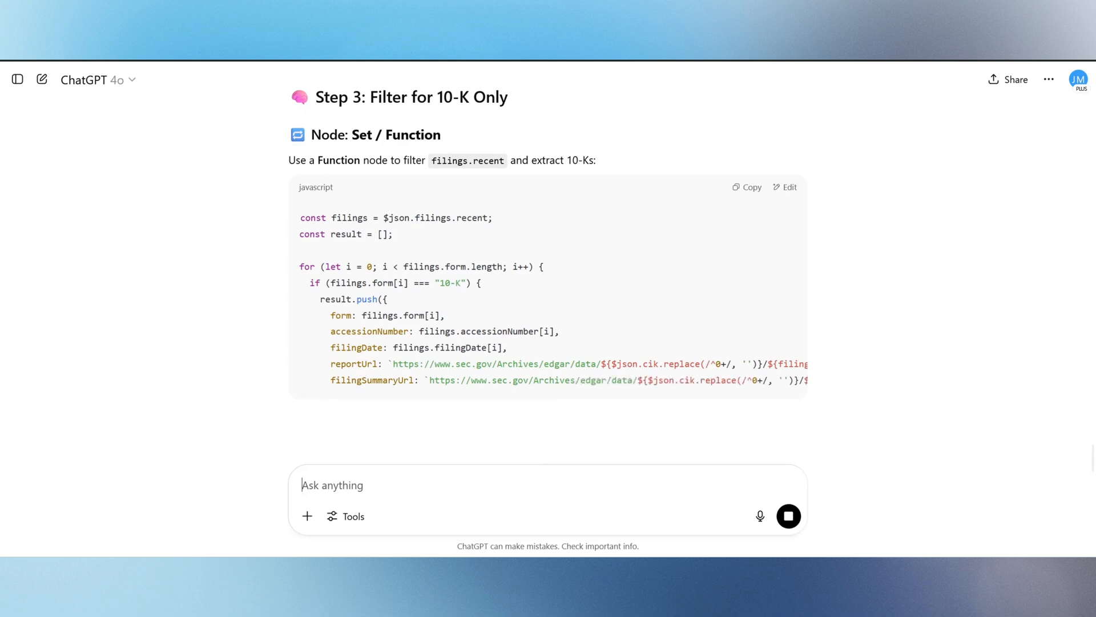
scroll(down, 3)
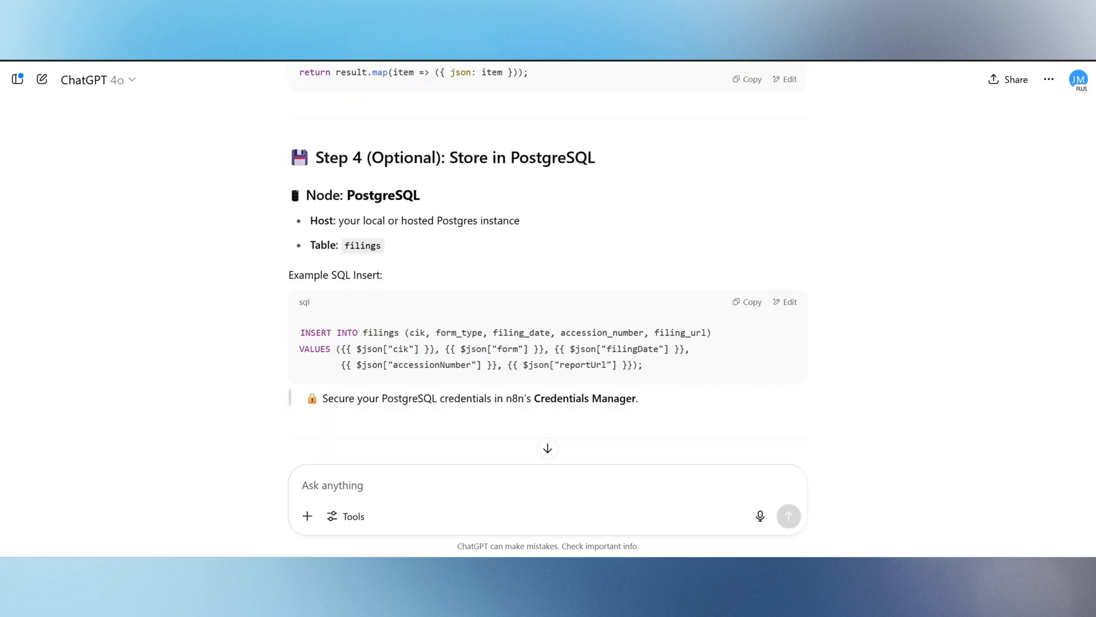
scroll(down, 3)
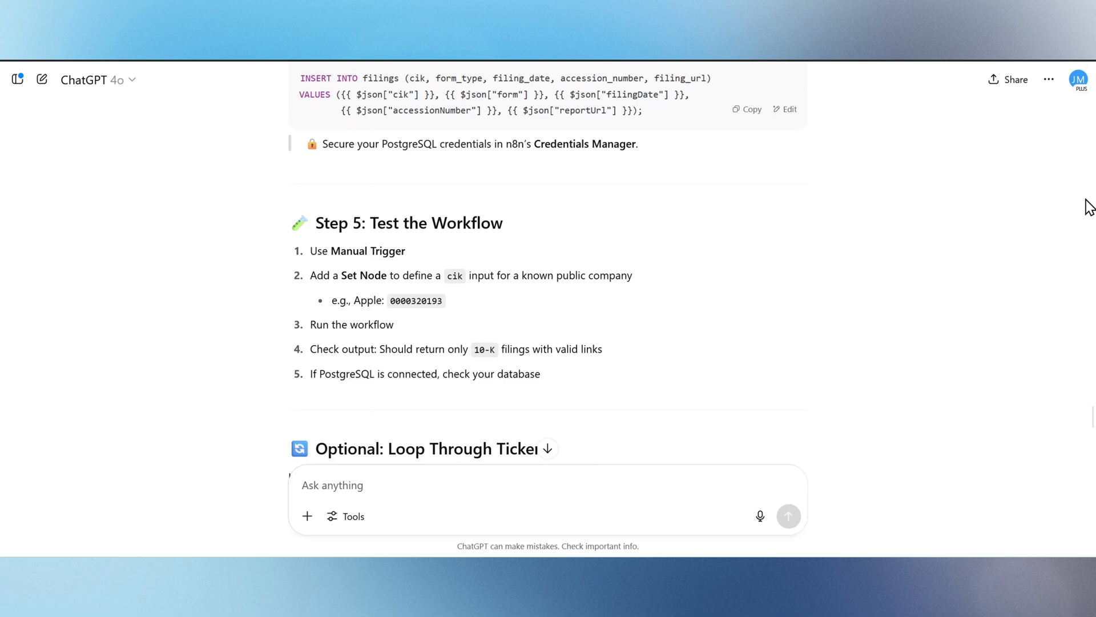
scroll(down, 3)
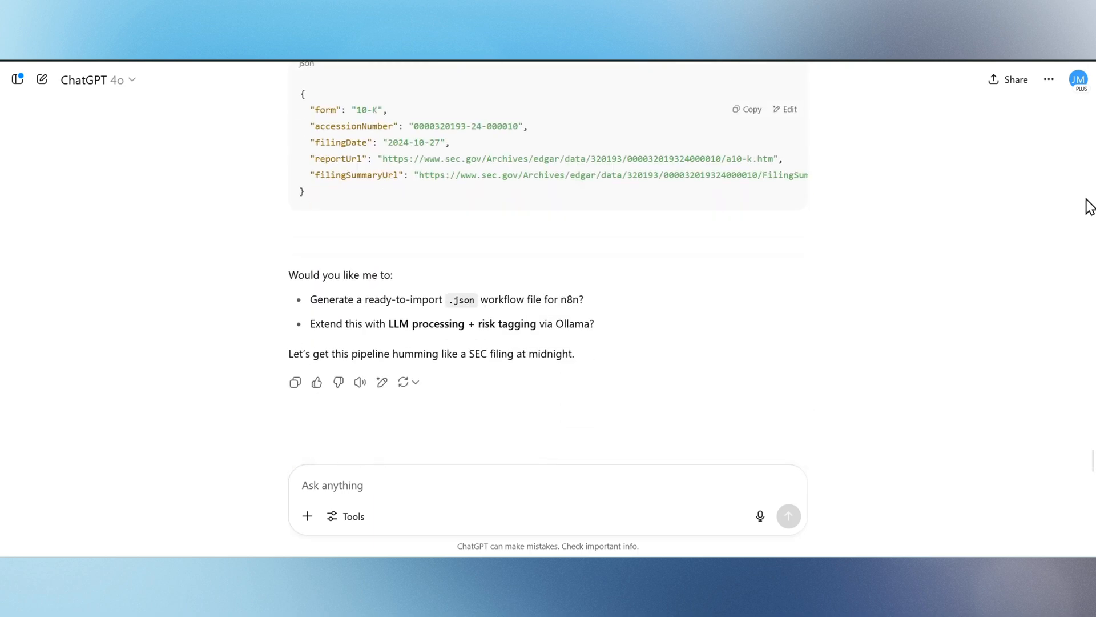
drag(311, 299, 583, 299)
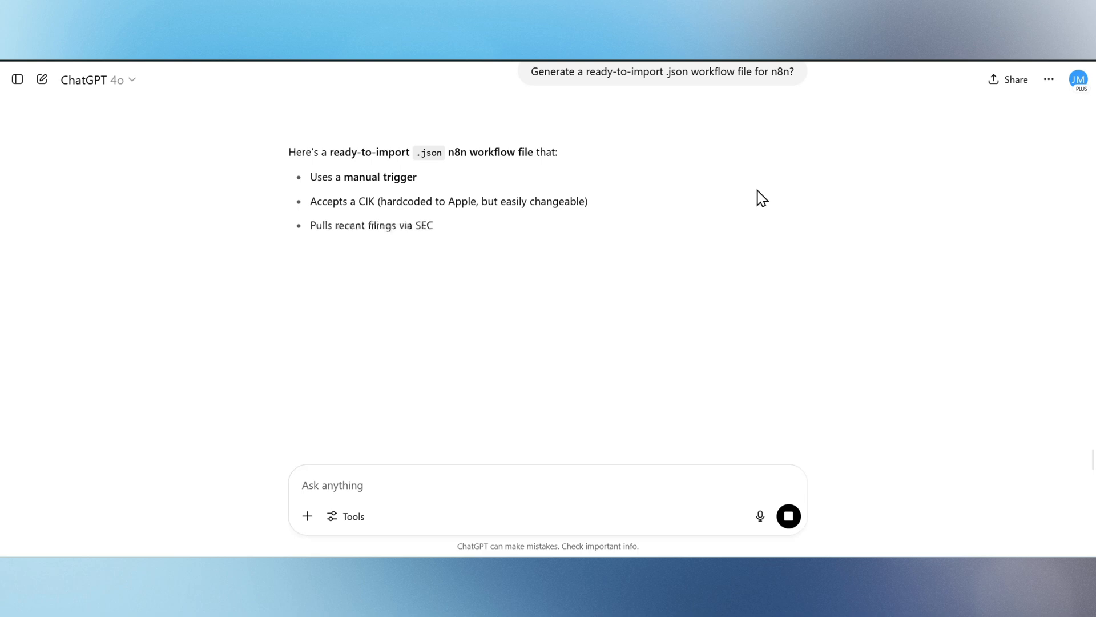
Scroll through the generated sec-10k-fetcher.json code block.
scroll(down, 3)
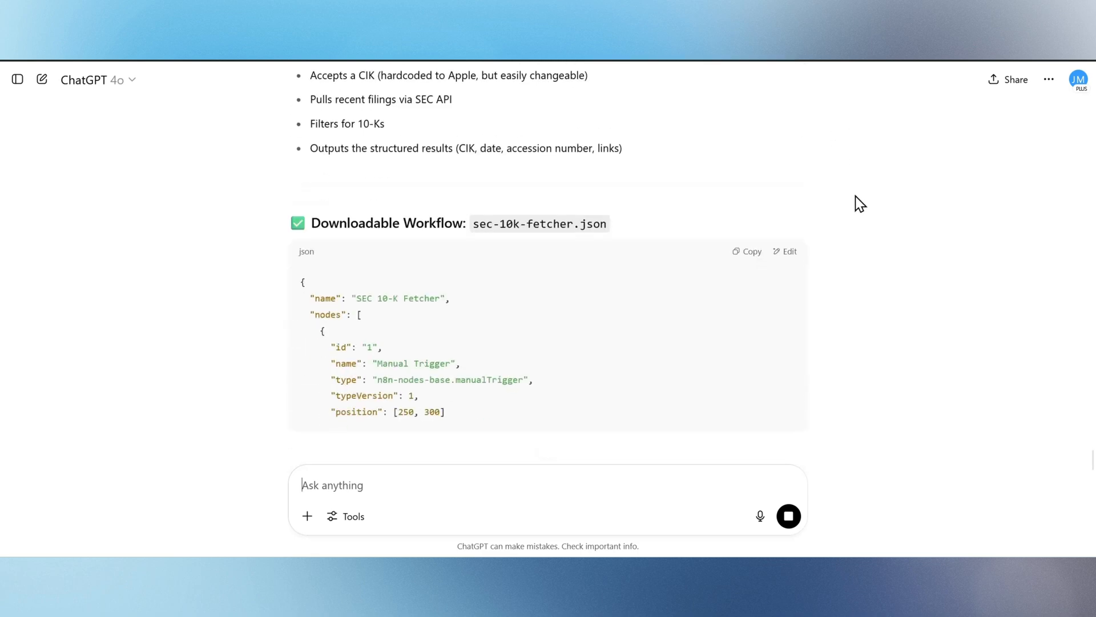
scroll(down, 3)
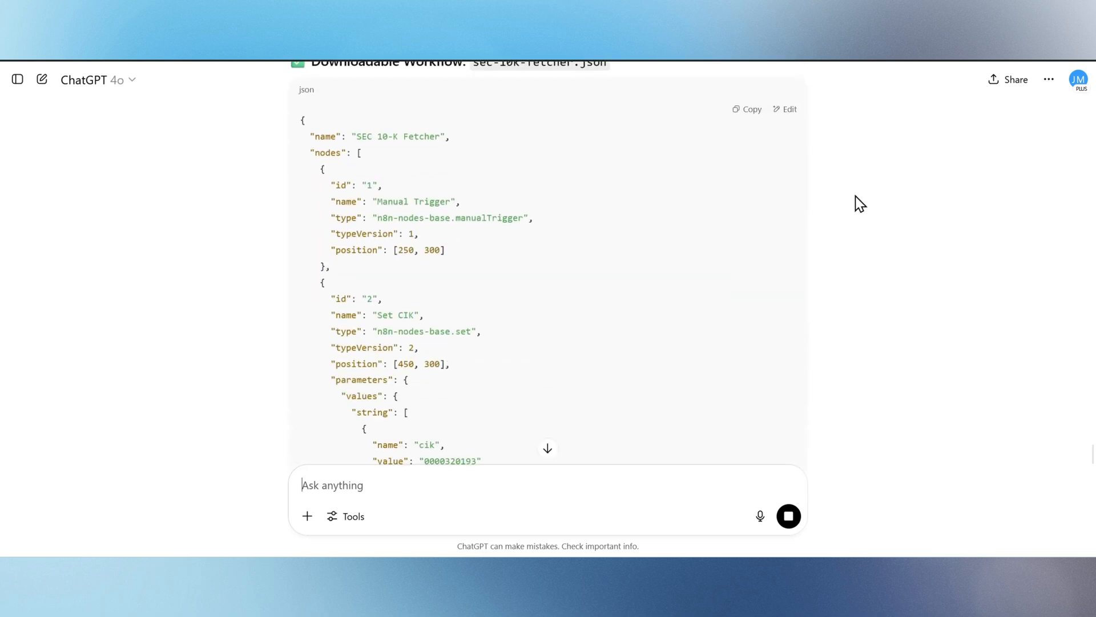
scroll(down, 3)
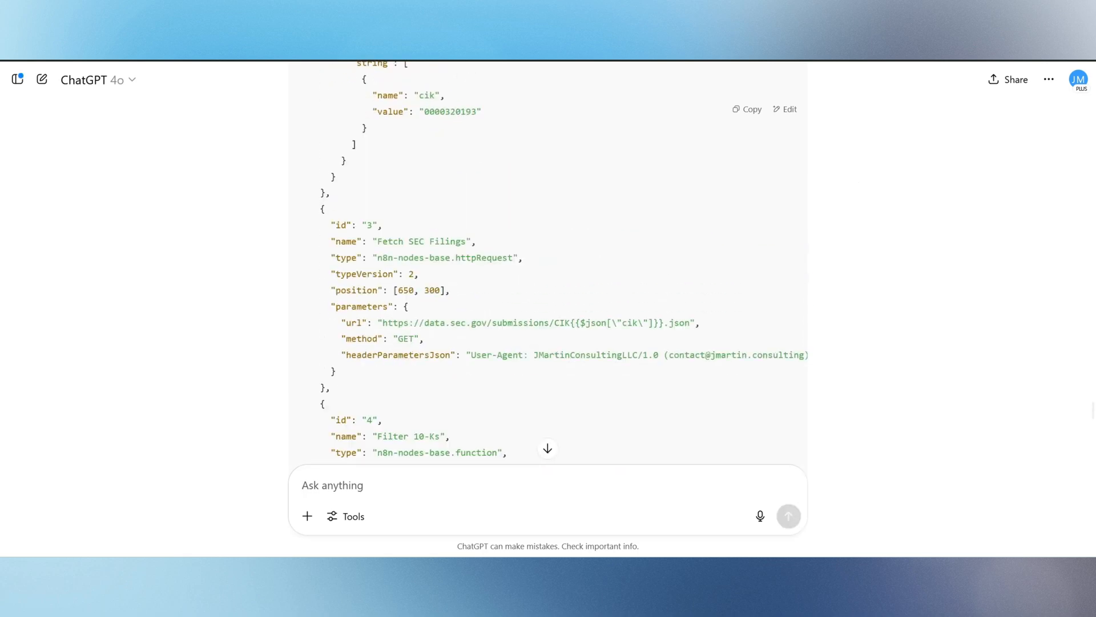
scroll(down, 3)
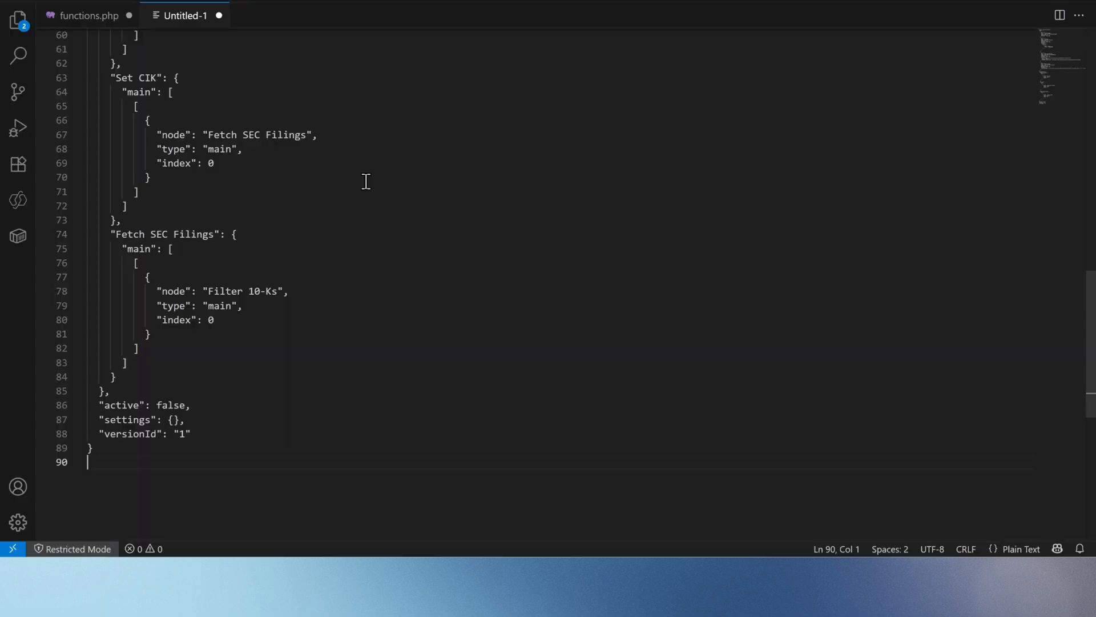
Save the pasted Untitled-1 JSON as 10-k.json on the Desktop.
click(38, 6)
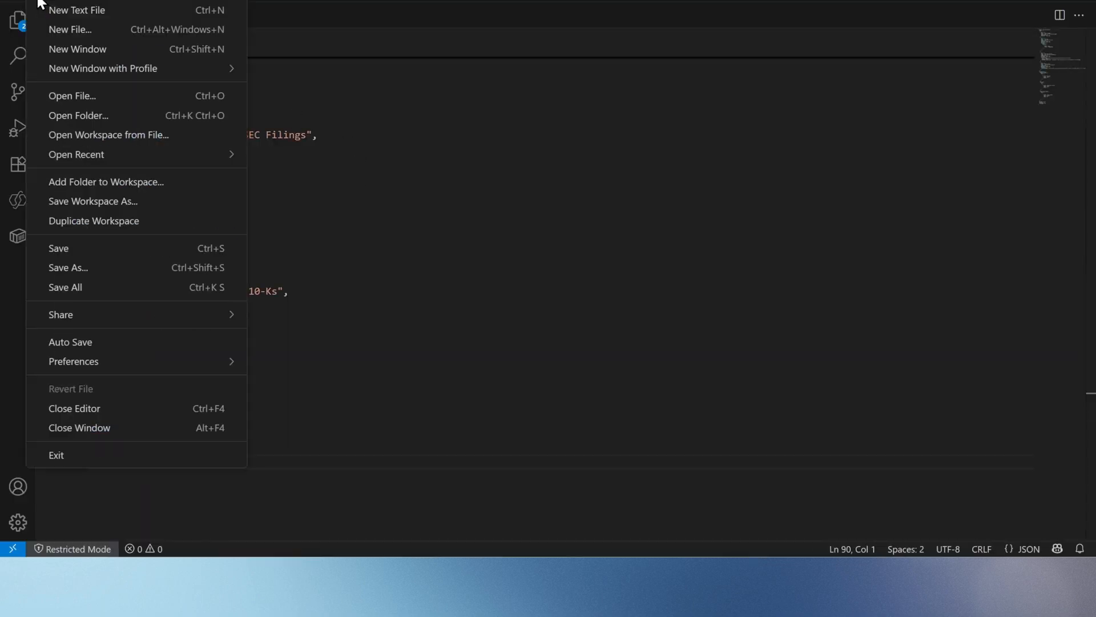
click(68, 267)
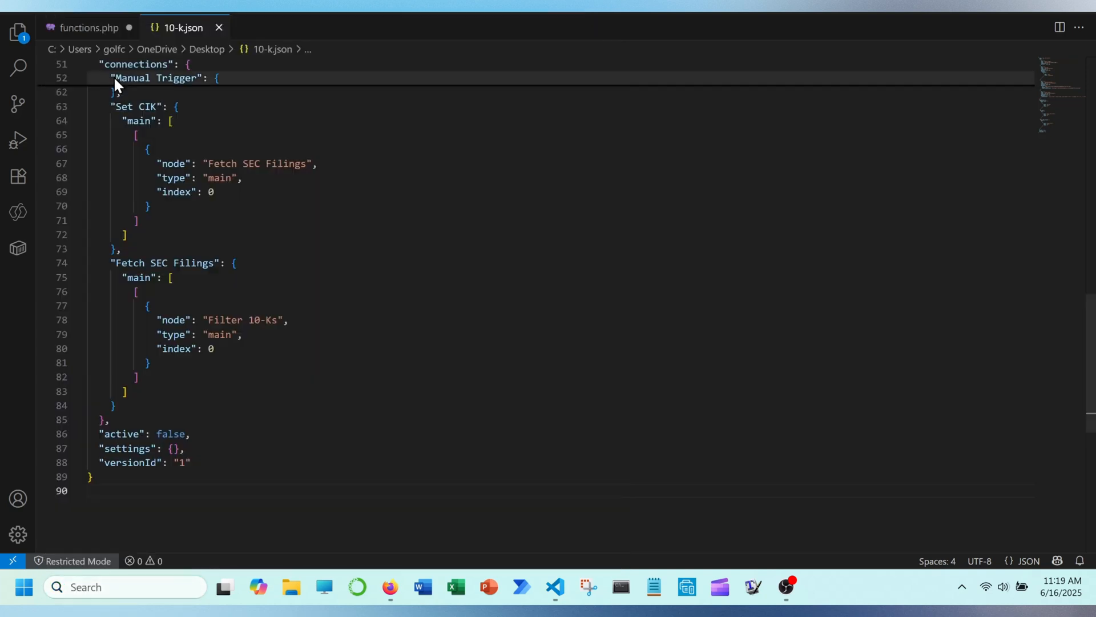
text(n8n)
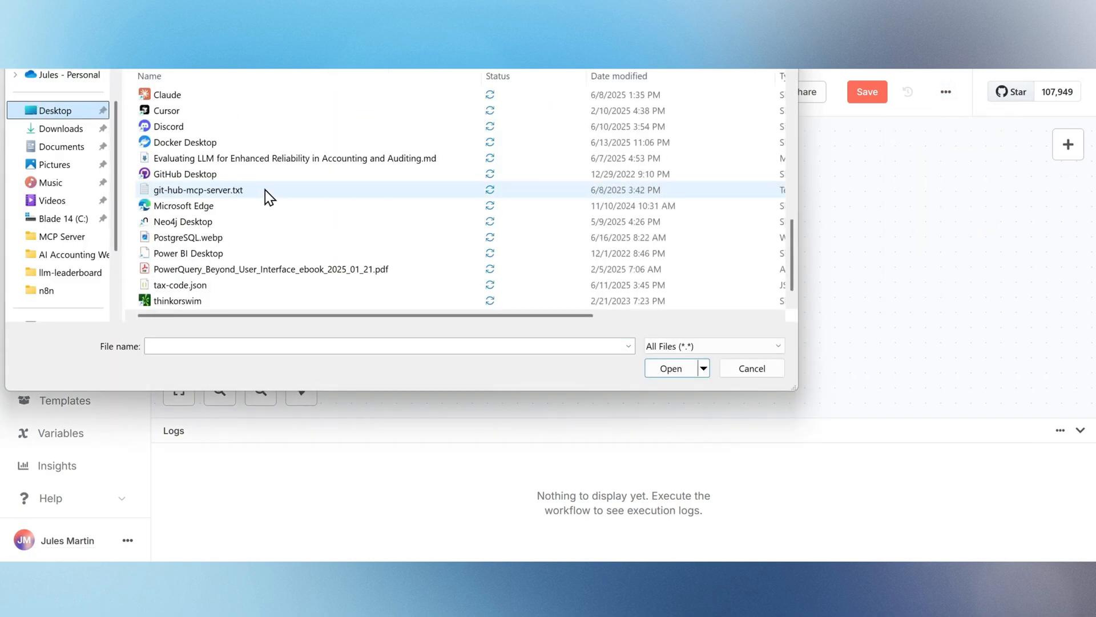
Pick the saved 10-k.json file to import into n8n.
click(171, 141)
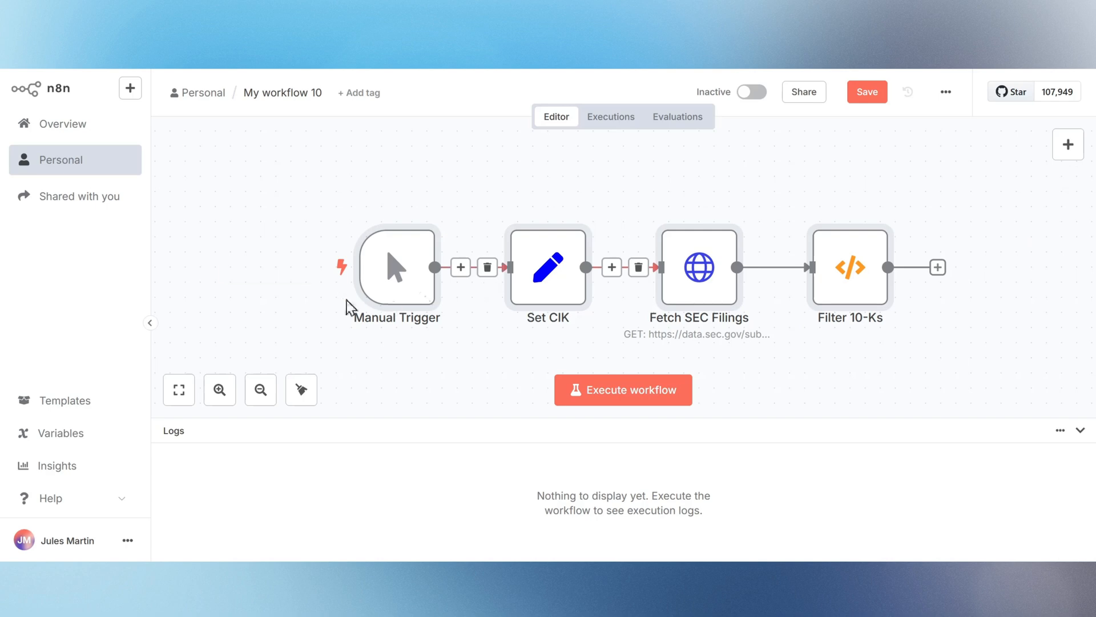
Rename the workflow to 10k and inspect the Set CIK and Fetch SEC Filings parameters.
click(867, 91)
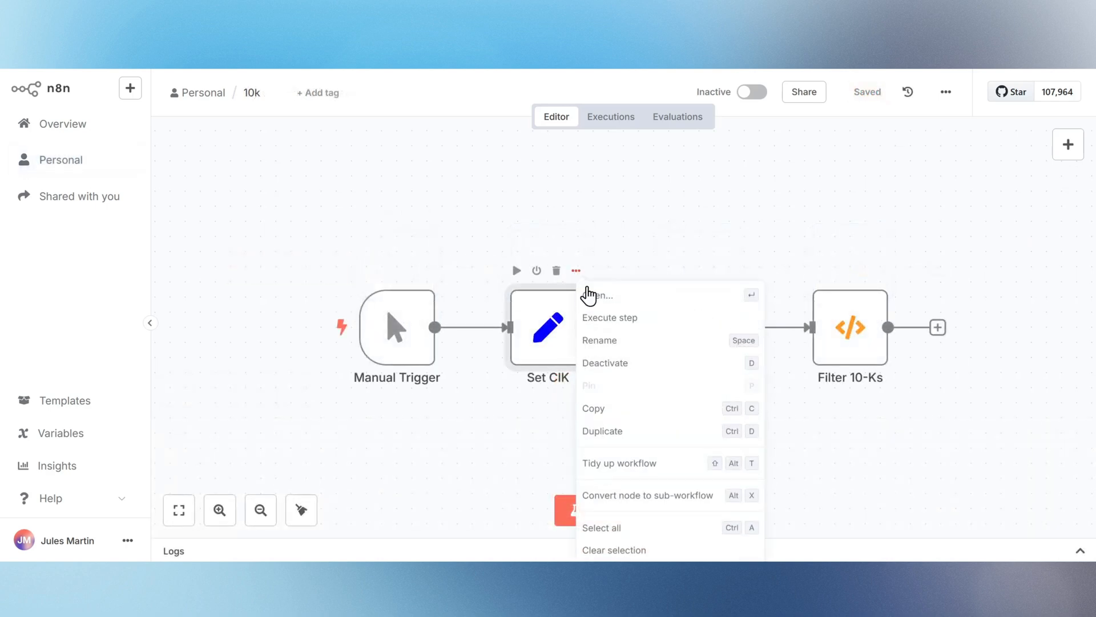
click(598, 295)
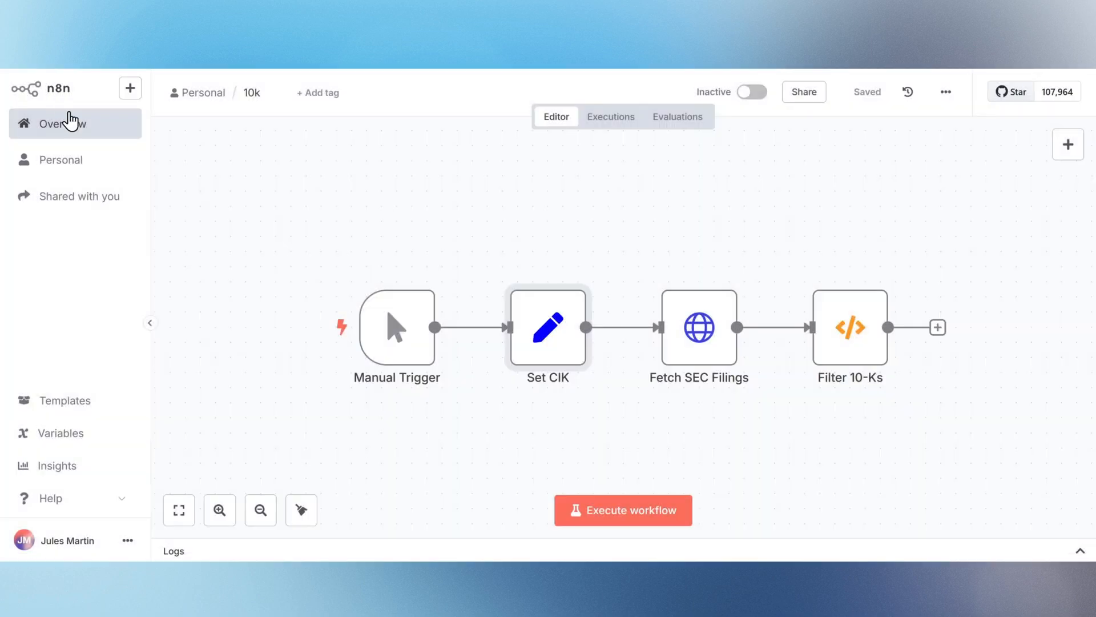
click(726, 272)
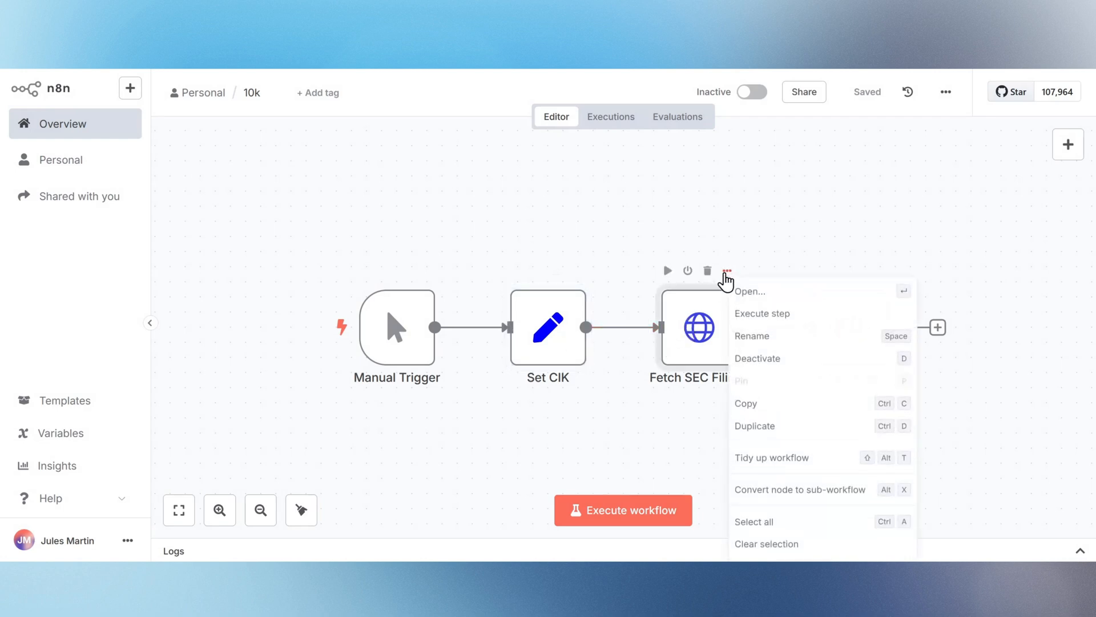
click(748, 292)
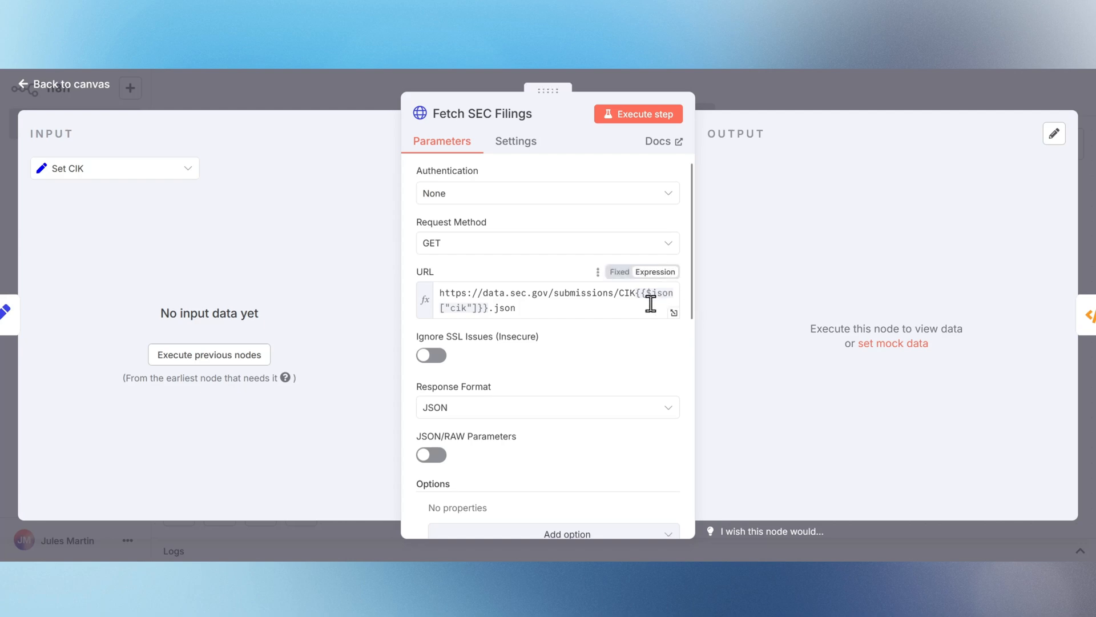
scroll(down, 3)
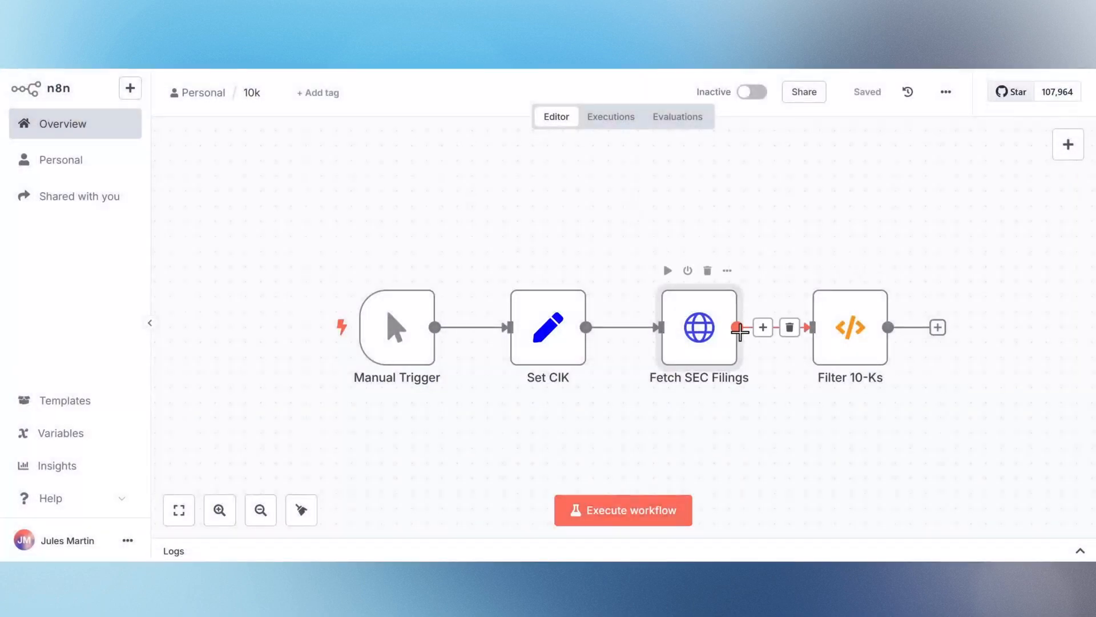
Review the Filter 10-Ks code and run the whole workflow.
click(879, 270)
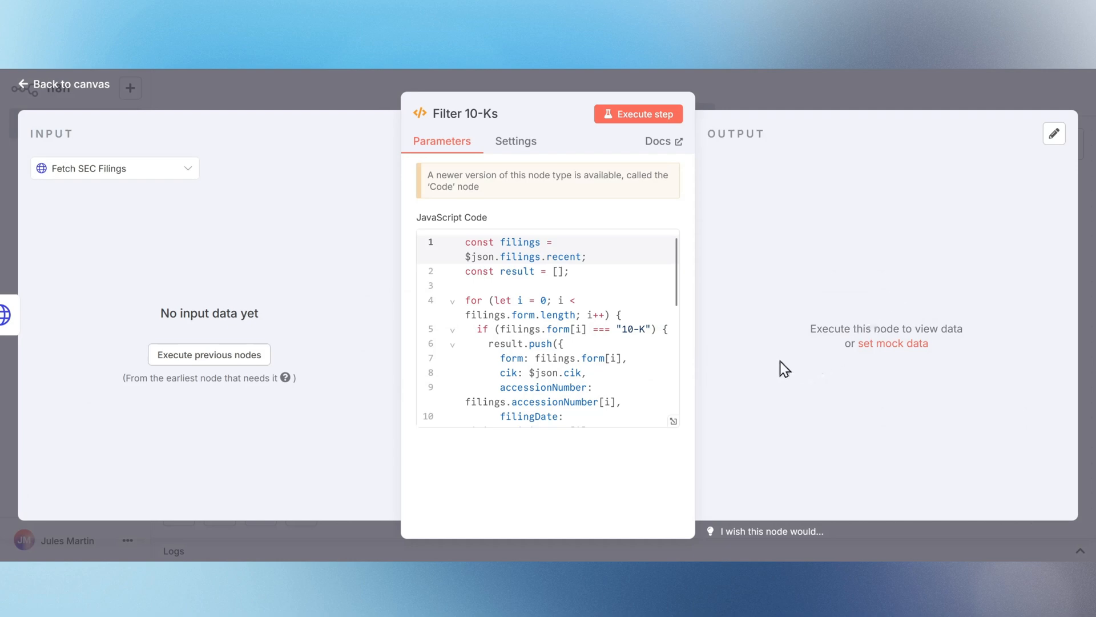
scroll(down, 3)
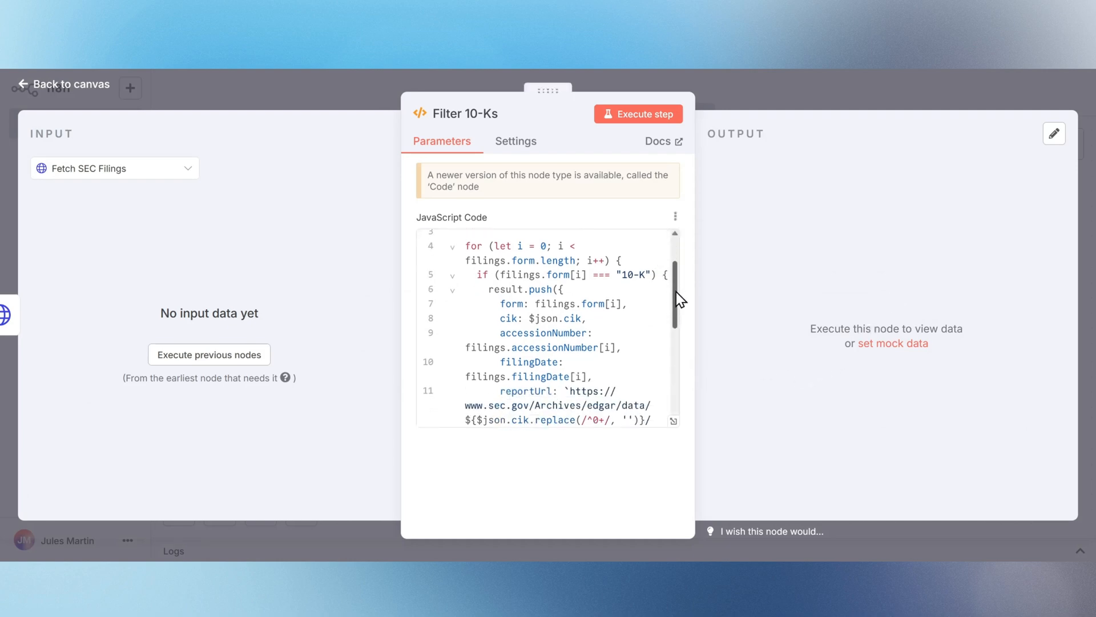
scroll(up, 3)
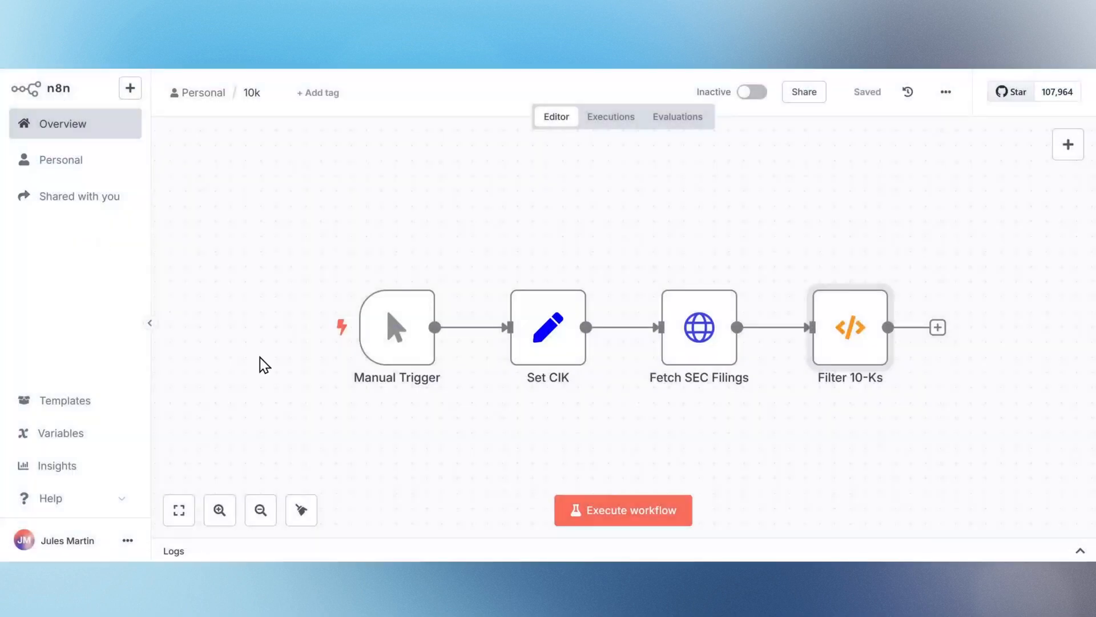
click(623, 510)
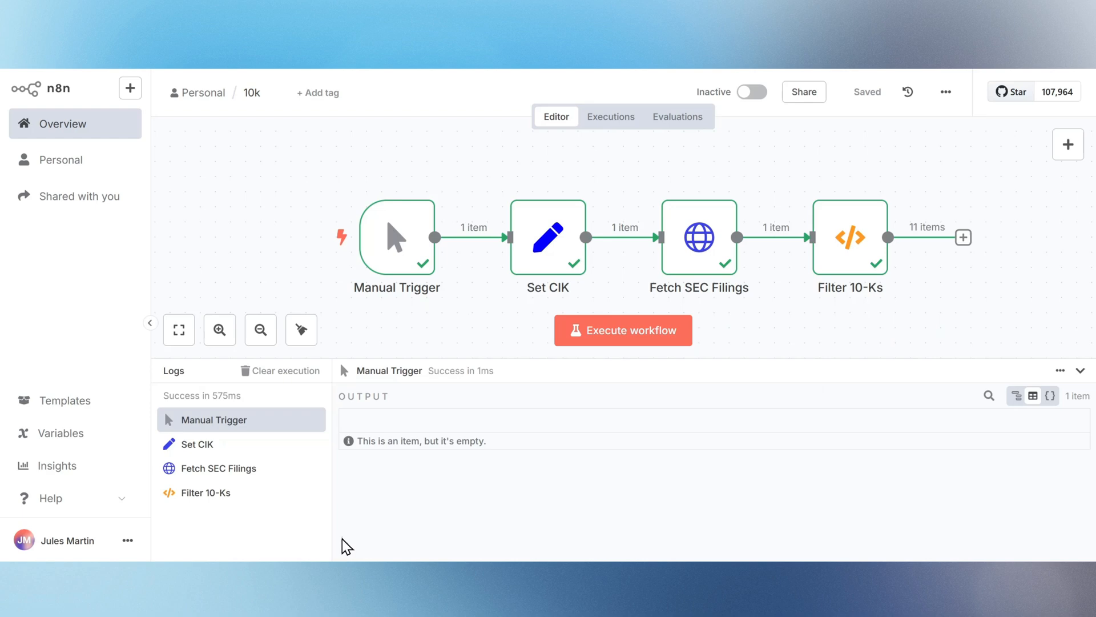
Show the Filter 10-Ks output table of 10-K filings with report URLs.
click(205, 493)
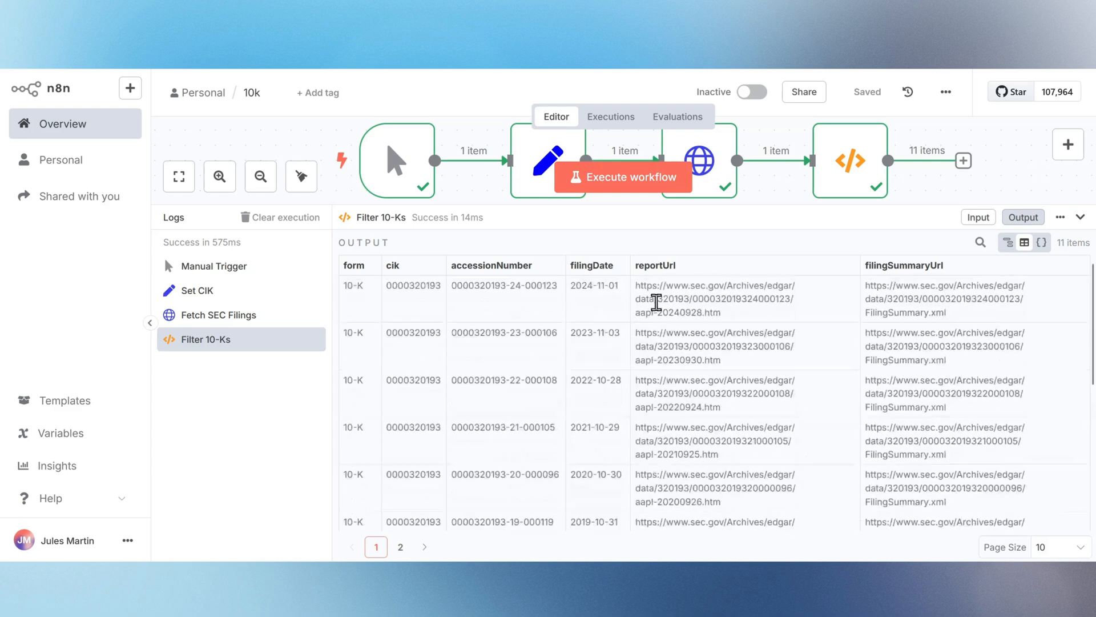
mouse_move(768, 323)
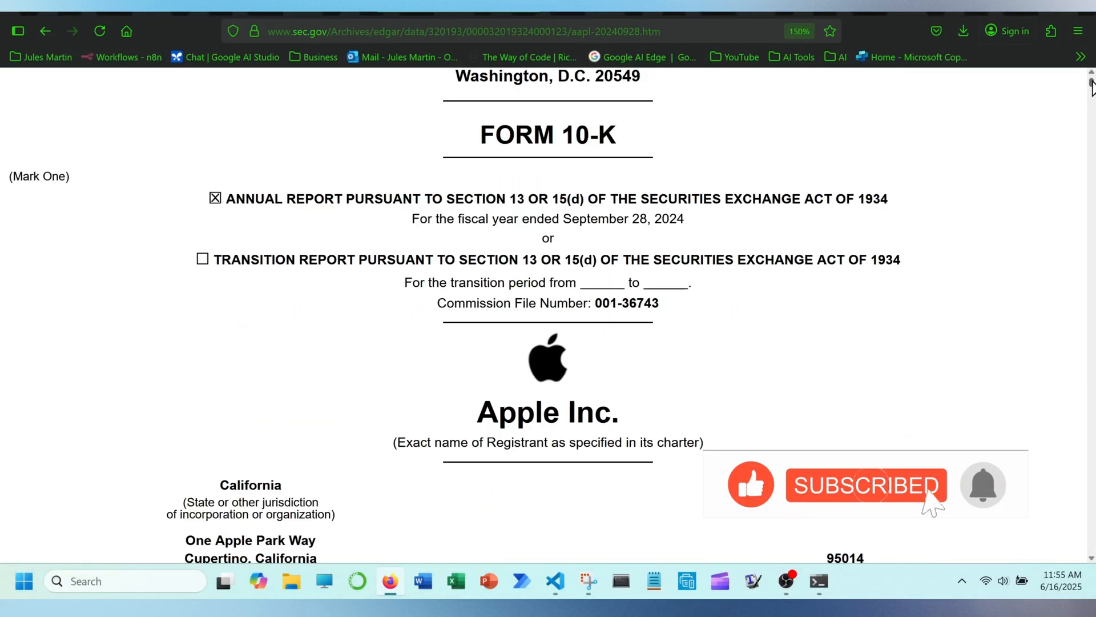
Scroll through Apple's 2024 Form 10-K annual report in Firefox.
scroll(down, 3)
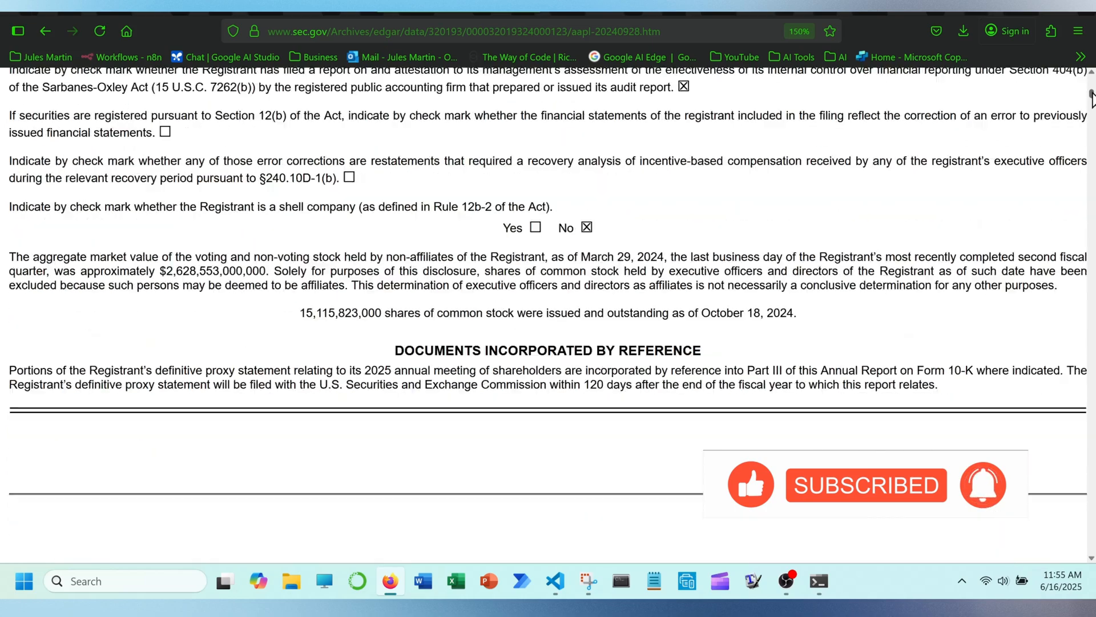